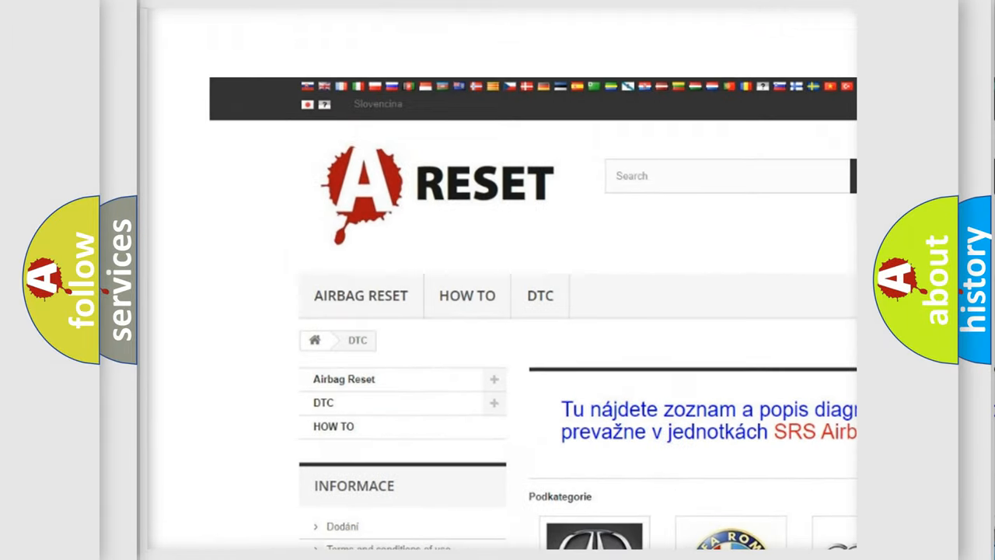
Step: Open the Fiat DTC page and browse its diagnostic codes such as B000111 and B1A3F
{"action": "scroll", "scroll_direction": "down", "scroll_amount": 3}
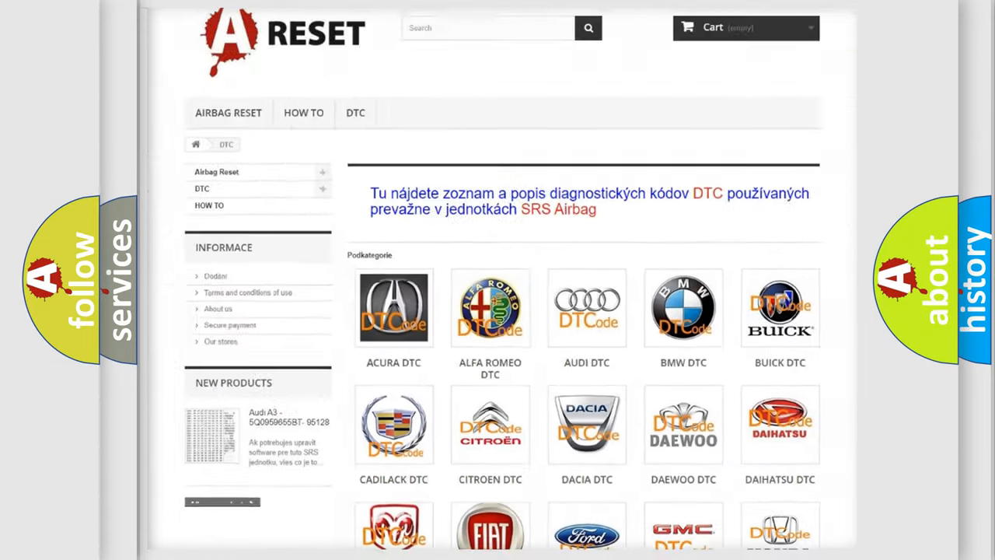
{"action": "scroll", "scroll_direction": "down", "scroll_amount": 3}
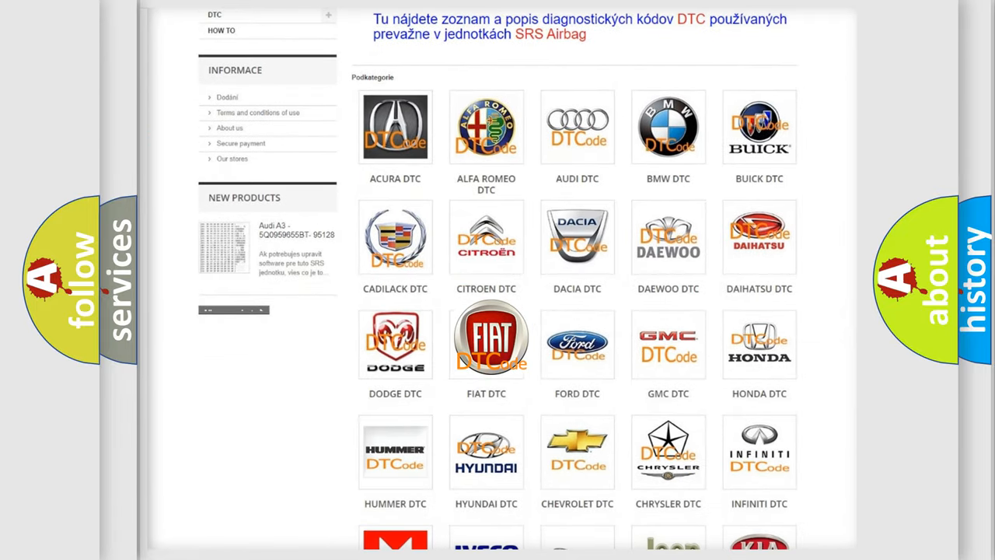
{"action": "left_click", "coordinate": [486, 342]}
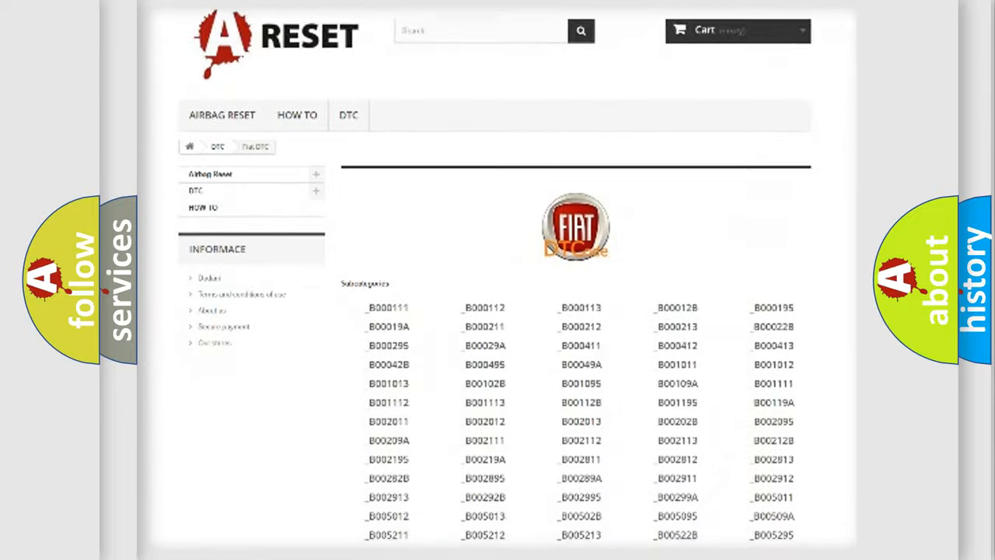
{"action": "scroll", "scroll_direction": "down", "scroll_amount": 3}
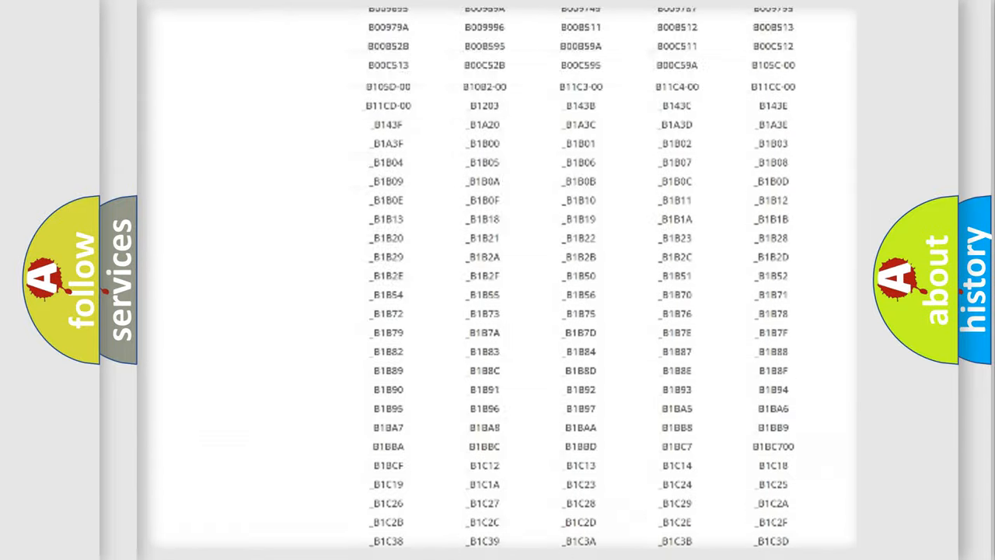